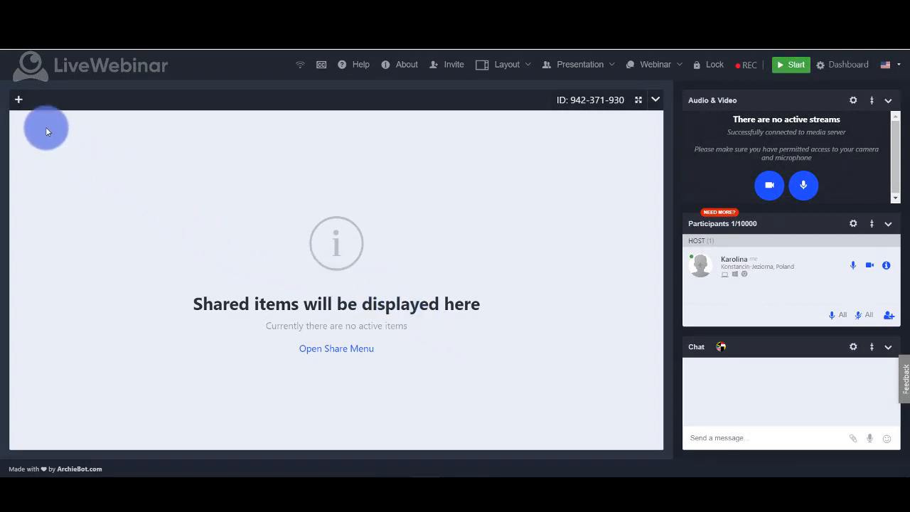
Expand the audio/video panel onto the main stage and collapse it back to the side.
left_click(19, 100)
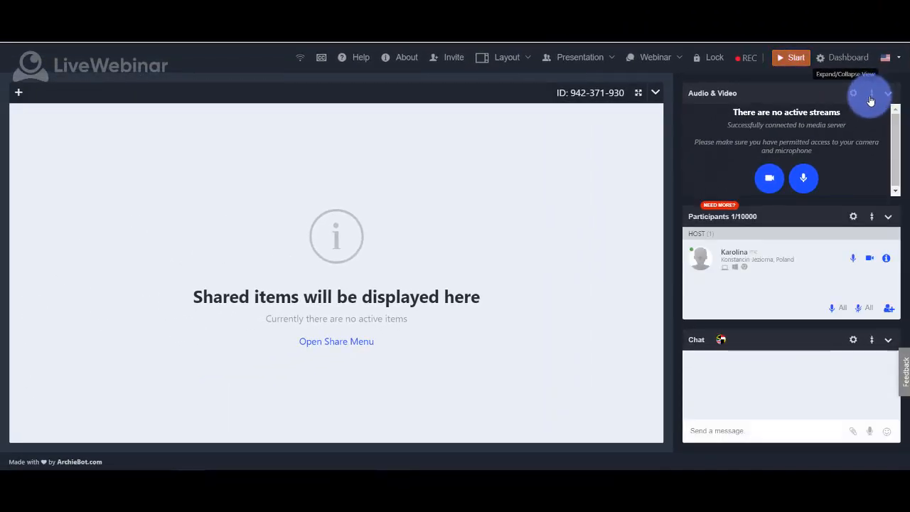
left_click(885, 93)
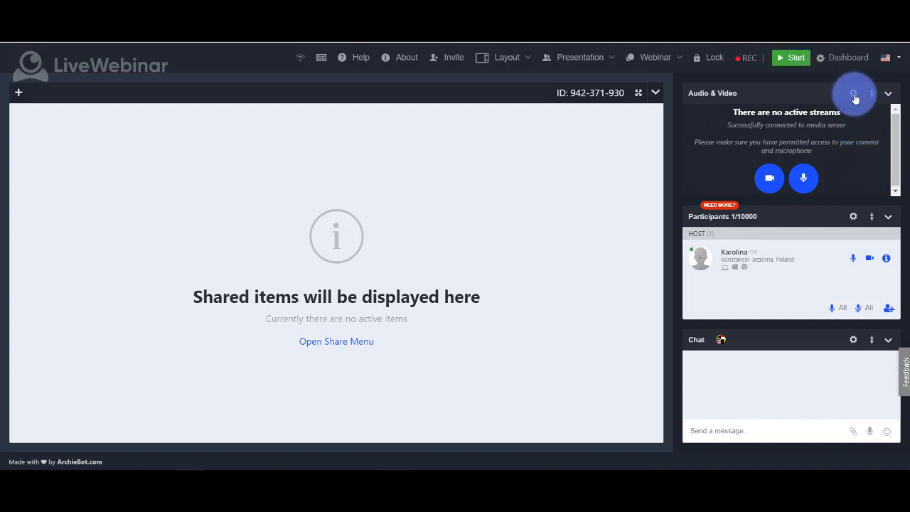
left_click(871, 93)
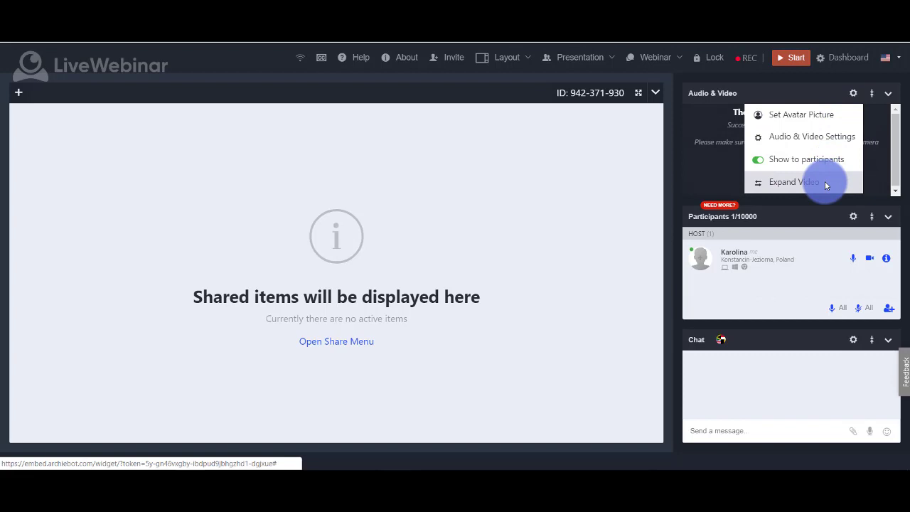
left_click(794, 183)
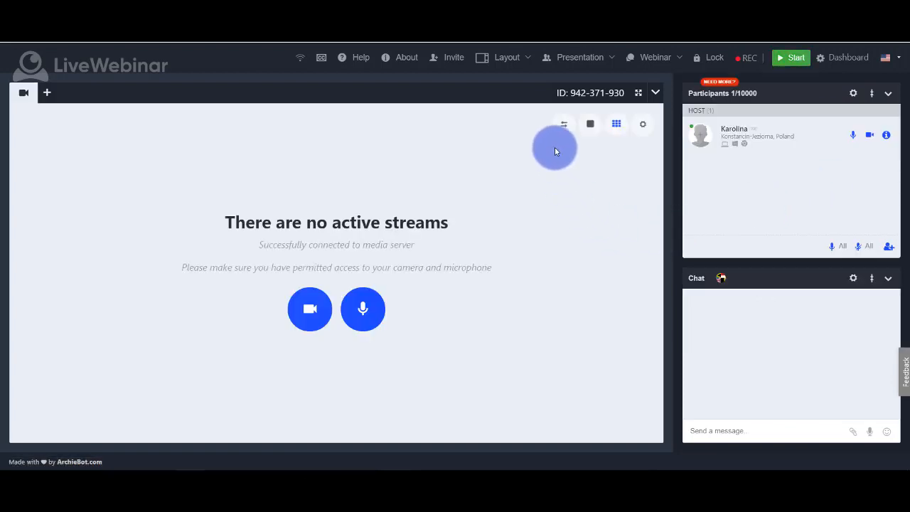
mouse_move(564, 125)
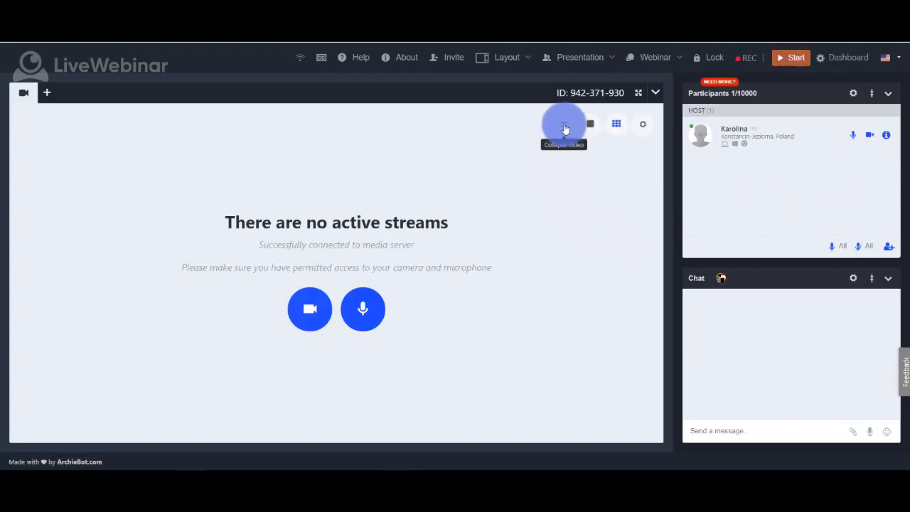
left_click(564, 124)
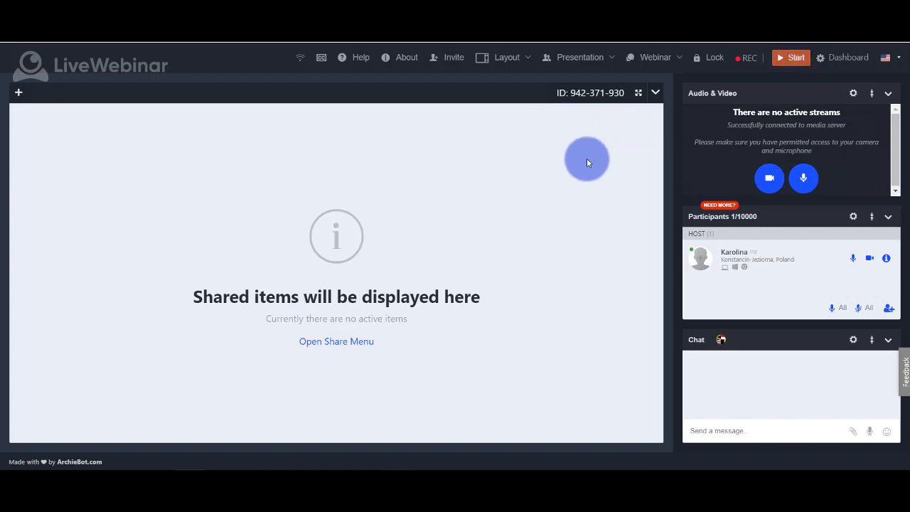
Expand the chat panel onto the main stage and collapse it back to the side.
left_click(853, 339)
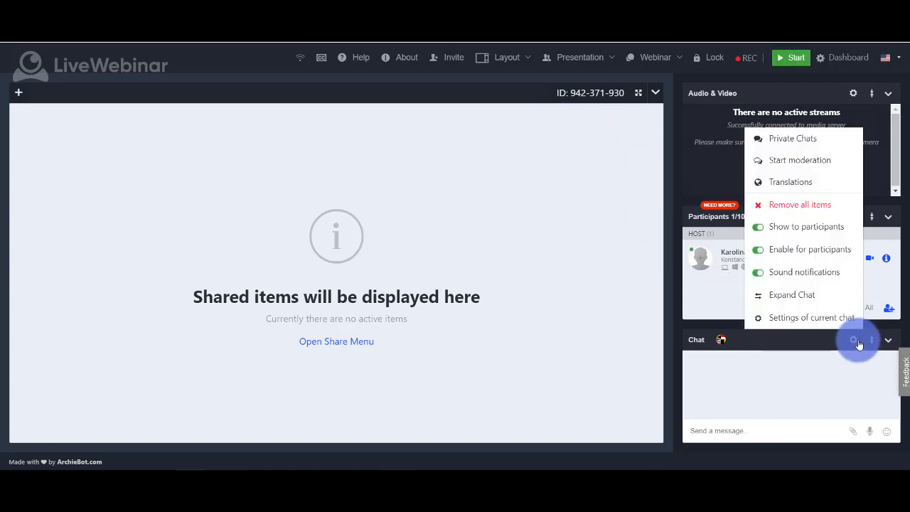
left_click(792, 295)
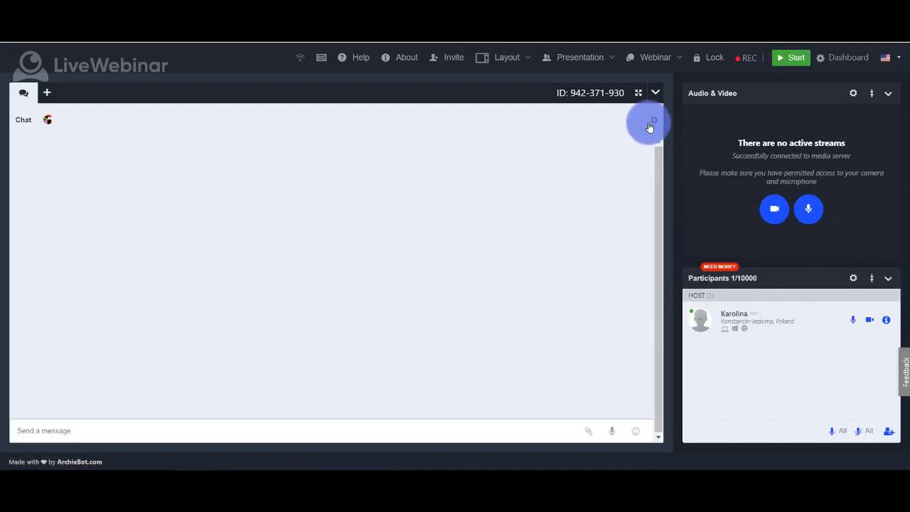
left_click(654, 120)
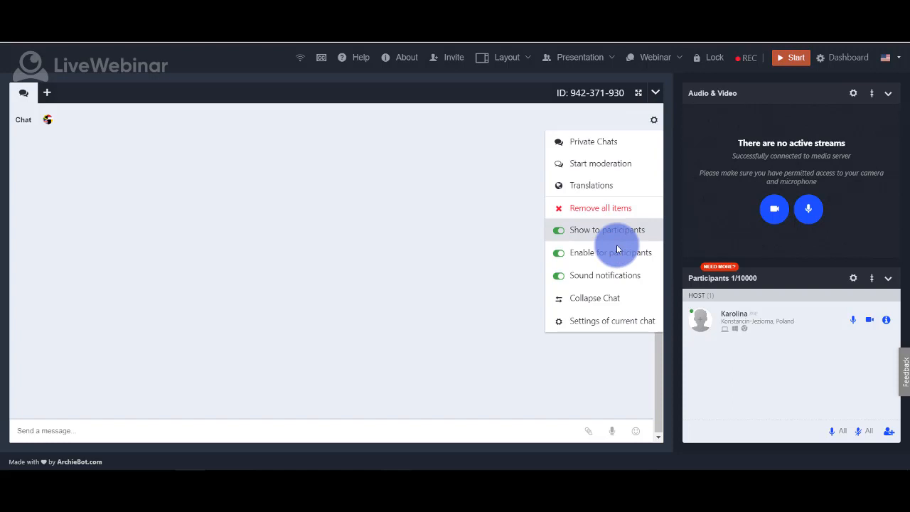
left_click(603, 299)
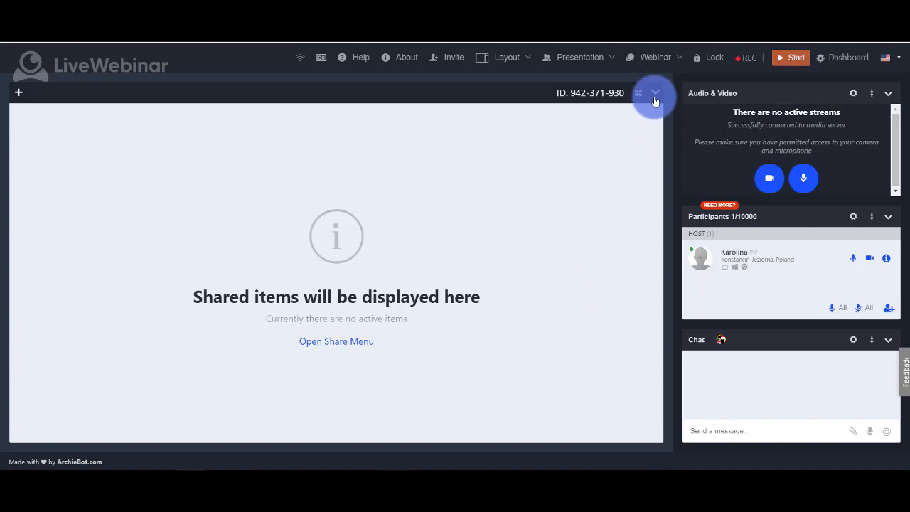
left_click(655, 94)
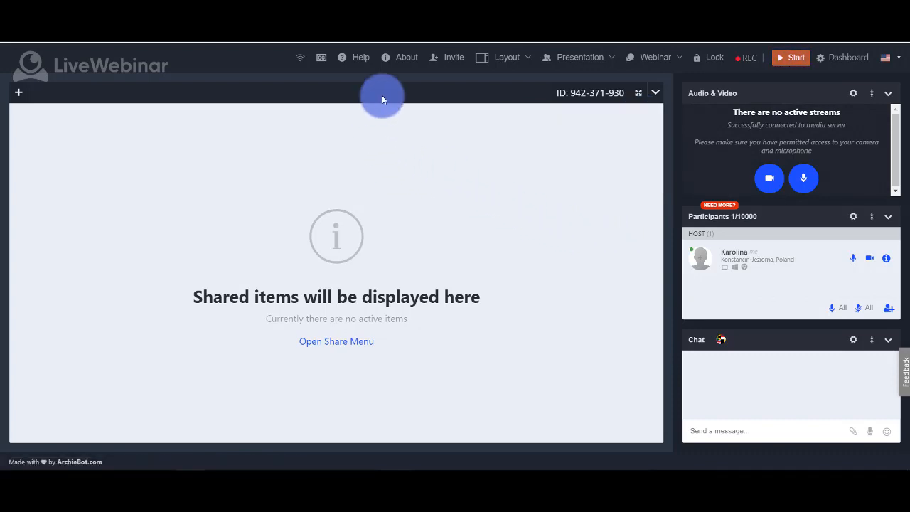
Show the meeting room information and the participant invite options, closing each.
left_click(399, 57)
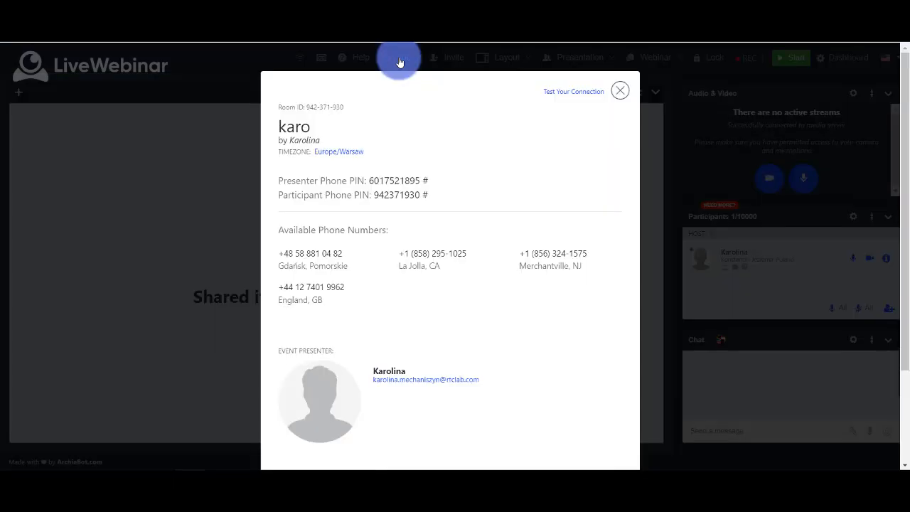
mouse_move(618, 91)
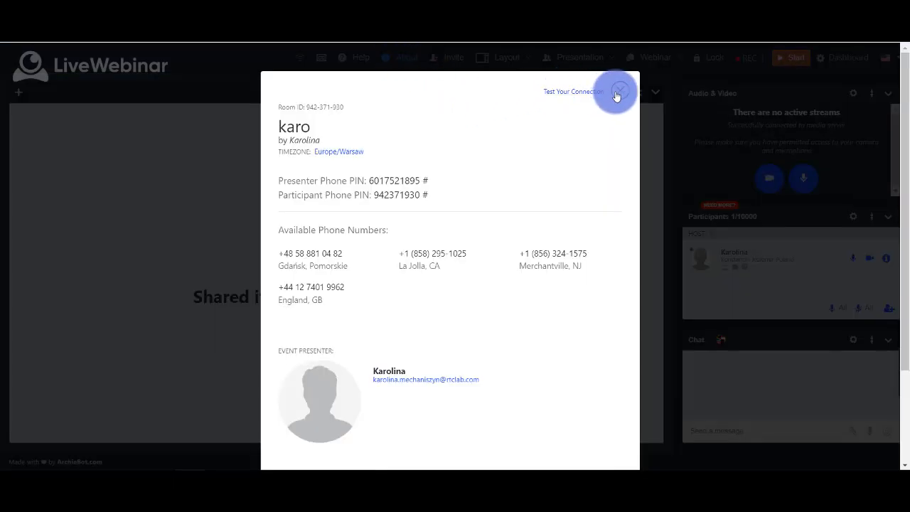
left_click(618, 91)
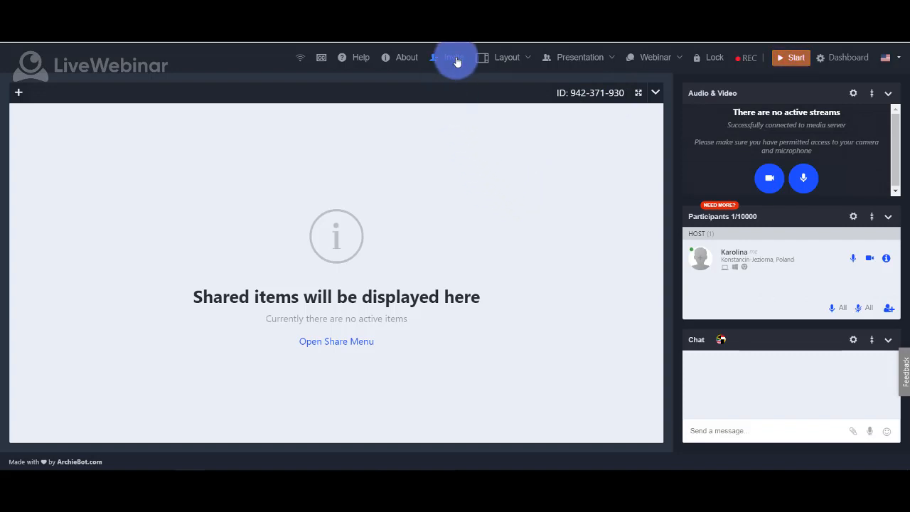
left_click(453, 58)
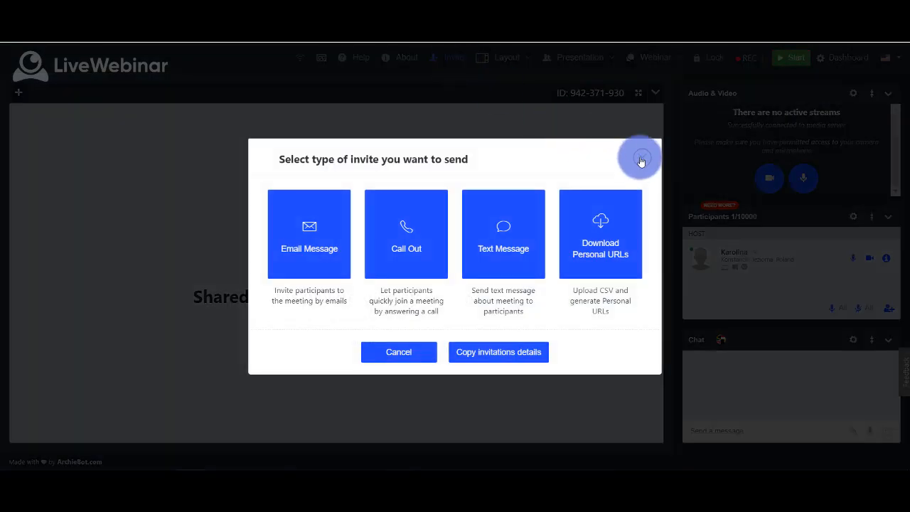
left_click(640, 158)
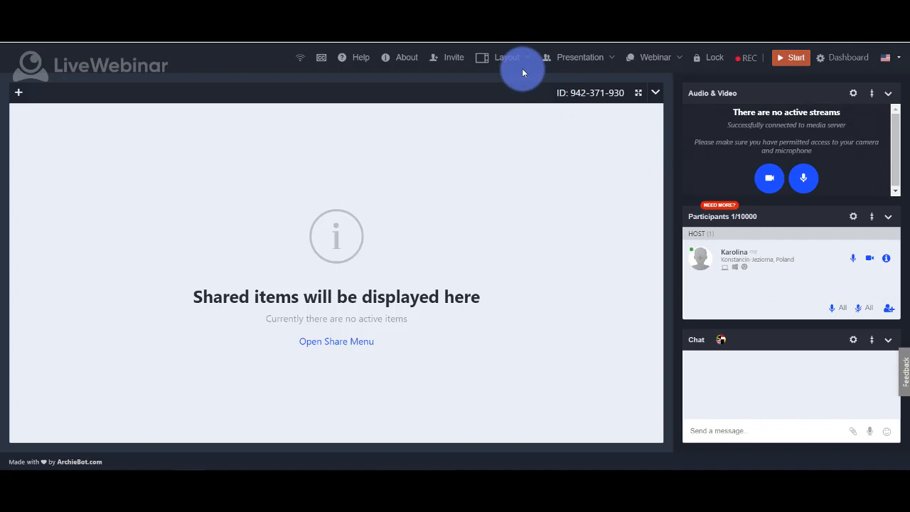
Show the room layout choices, the who-can-talk options and the Webinar/Meeting interface templates.
left_click(508, 58)
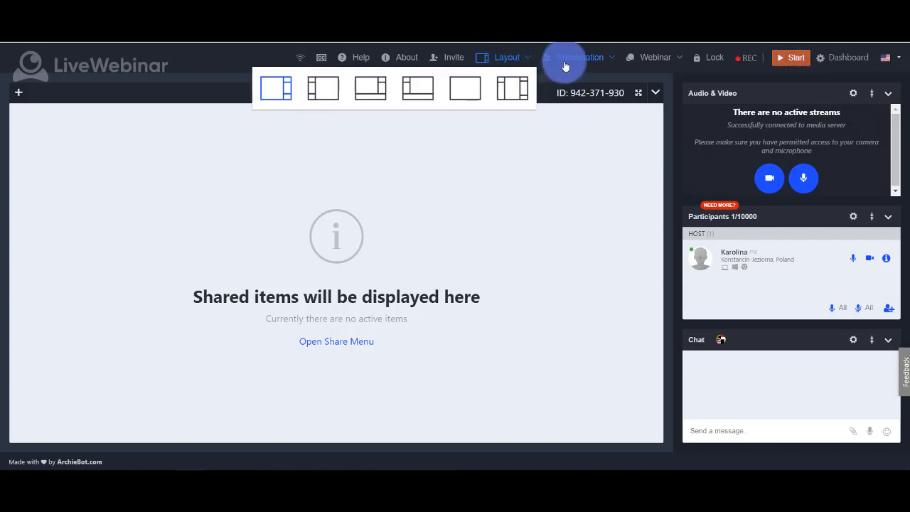
left_click(581, 58)
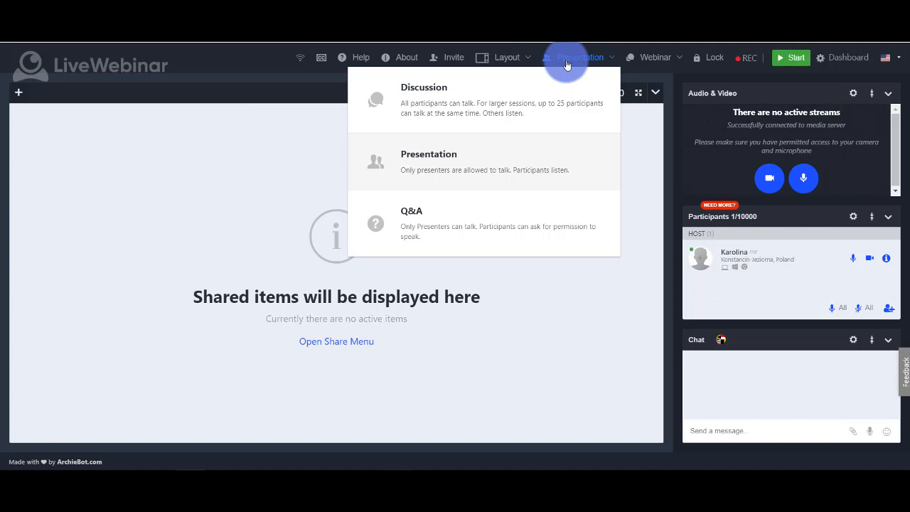
mouse_move(640, 58)
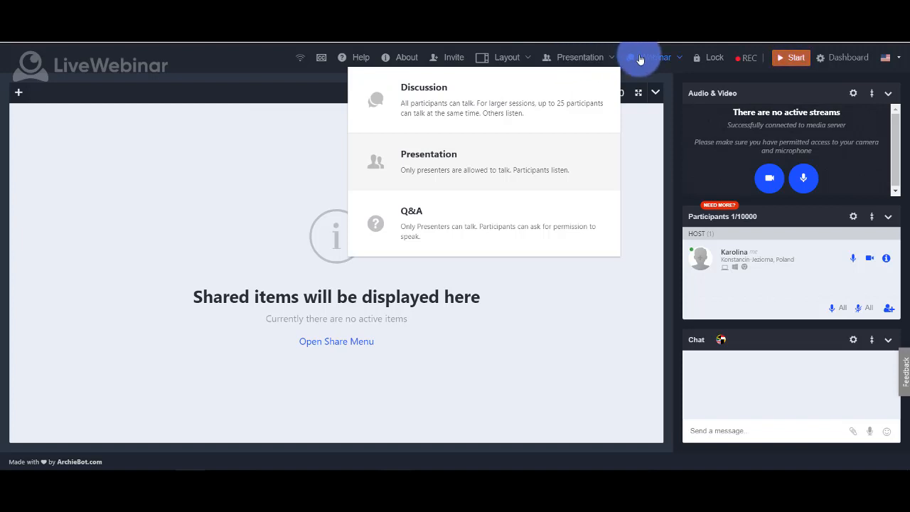
left_click(634, 58)
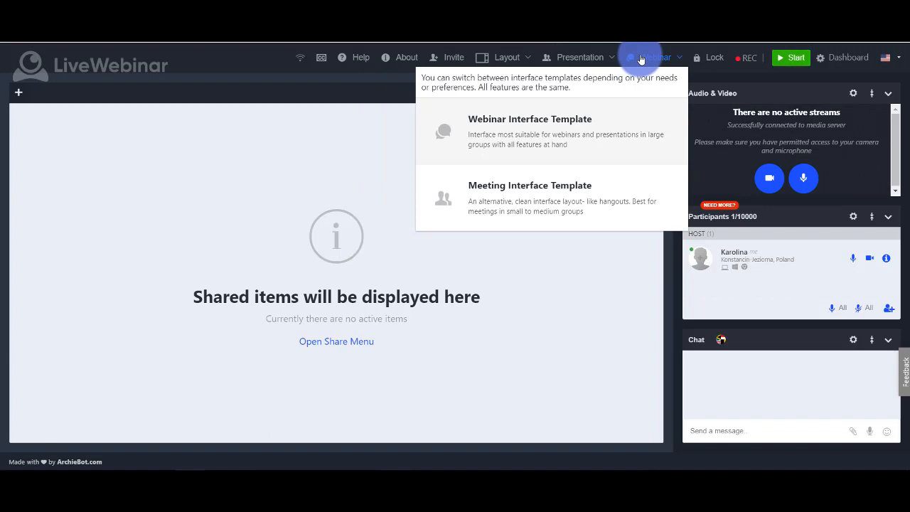